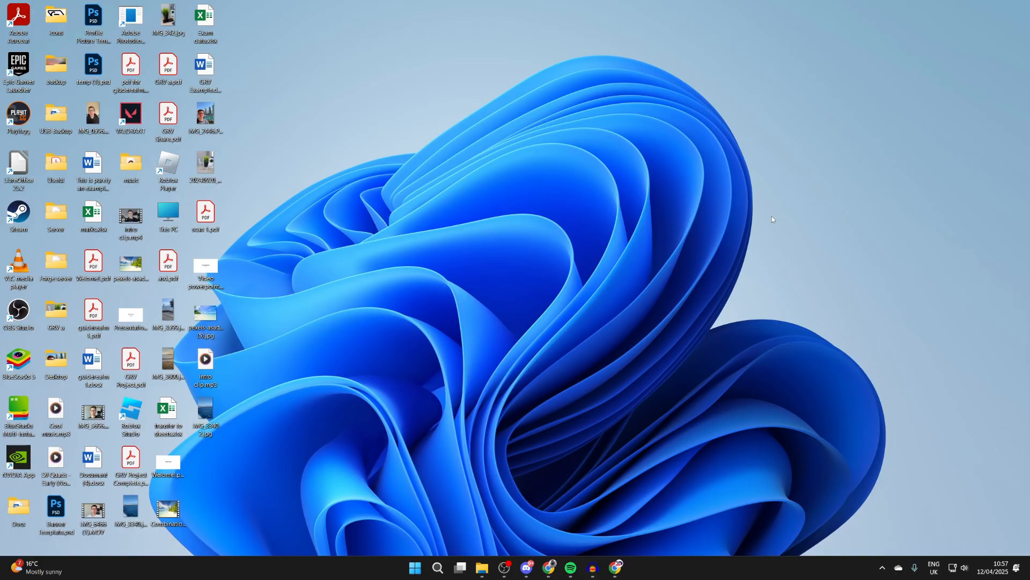
mouse_move(604, 241)
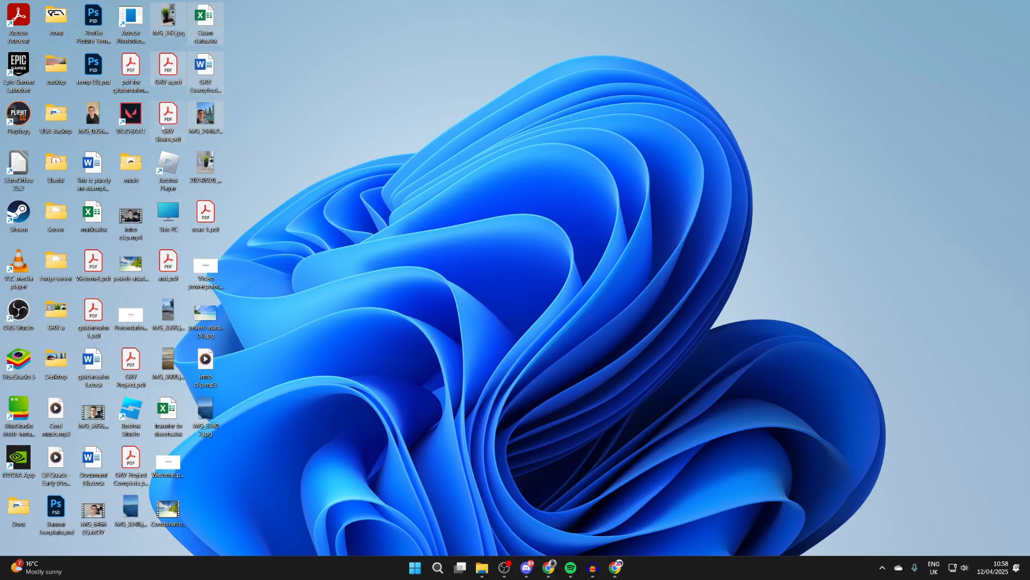
Compress the selected desktop files into a GRV Share.zip archive and move it to the desktop centre
right_click(167, 119)
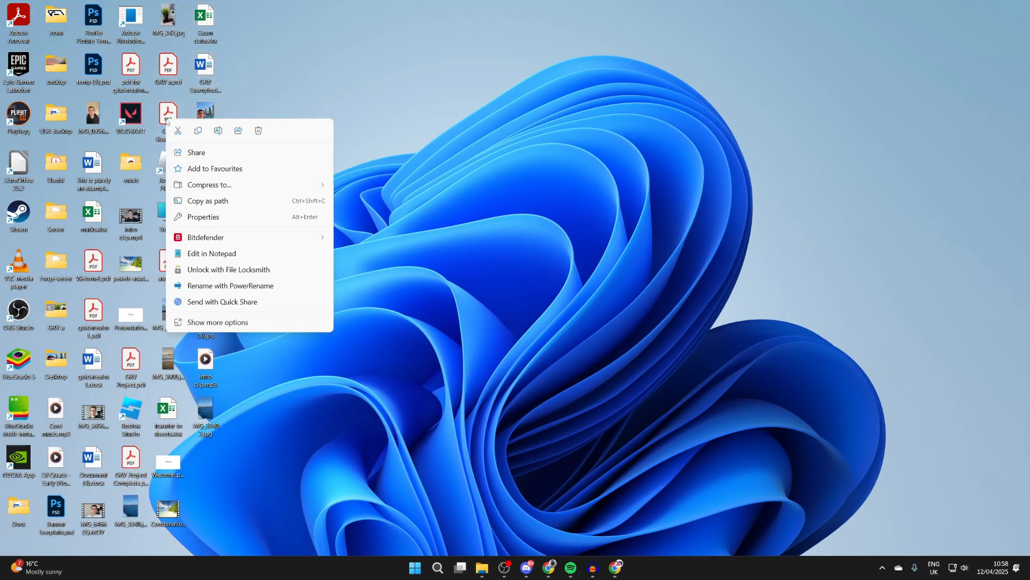
left_click(208, 184)
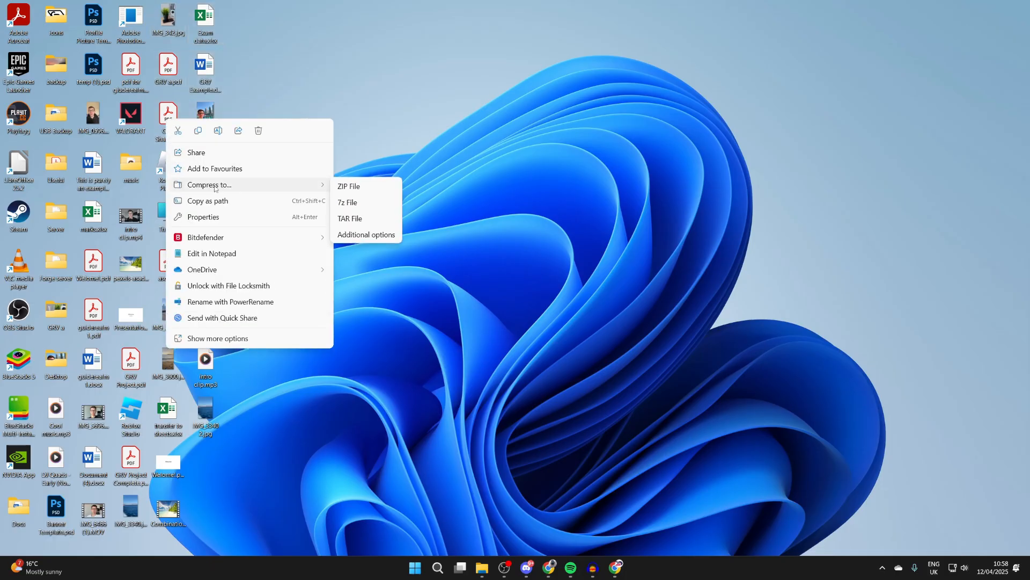
mouse_move(363, 189)
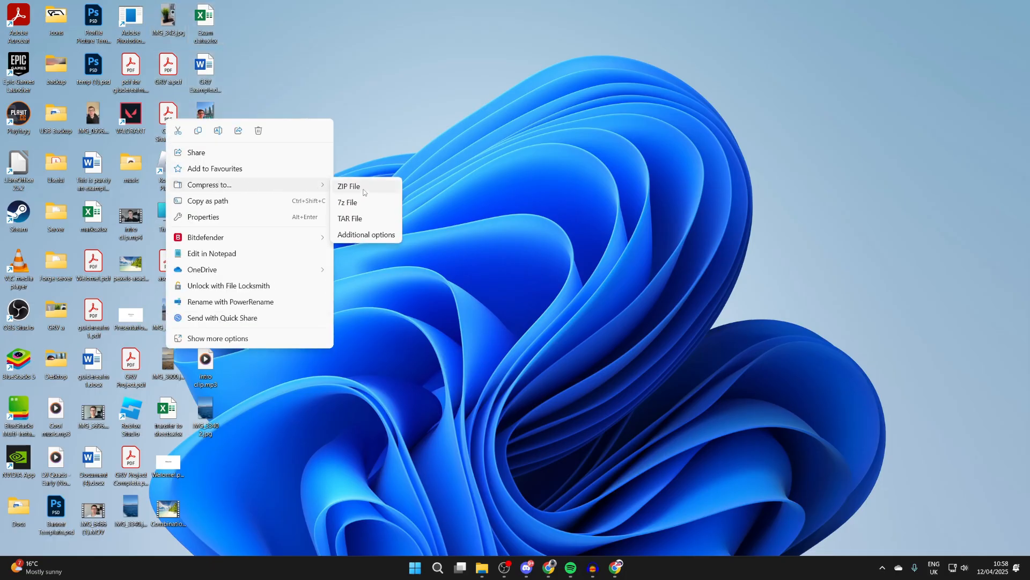
left_click(348, 187)
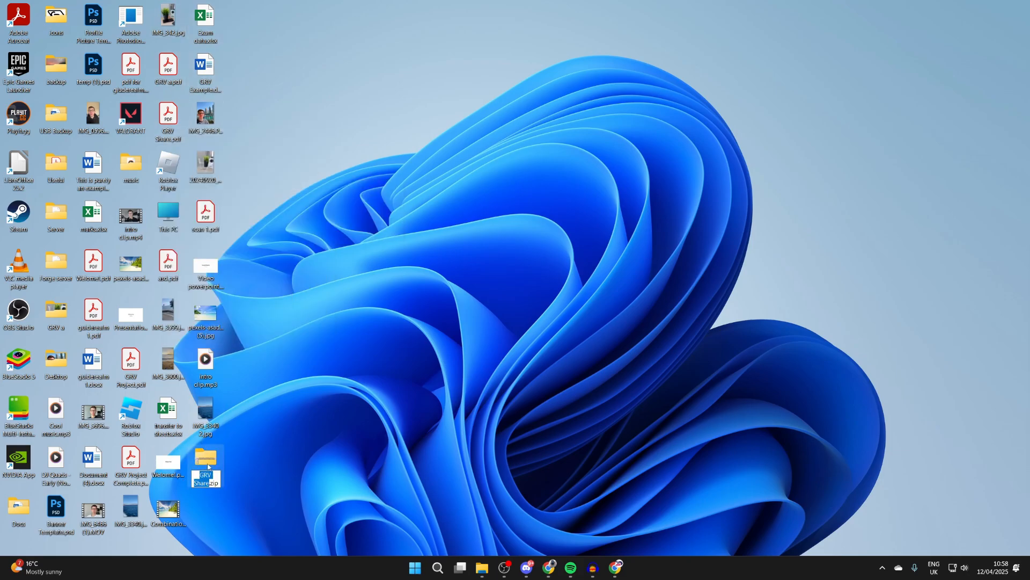
left_click_drag(206, 466, 541, 268)
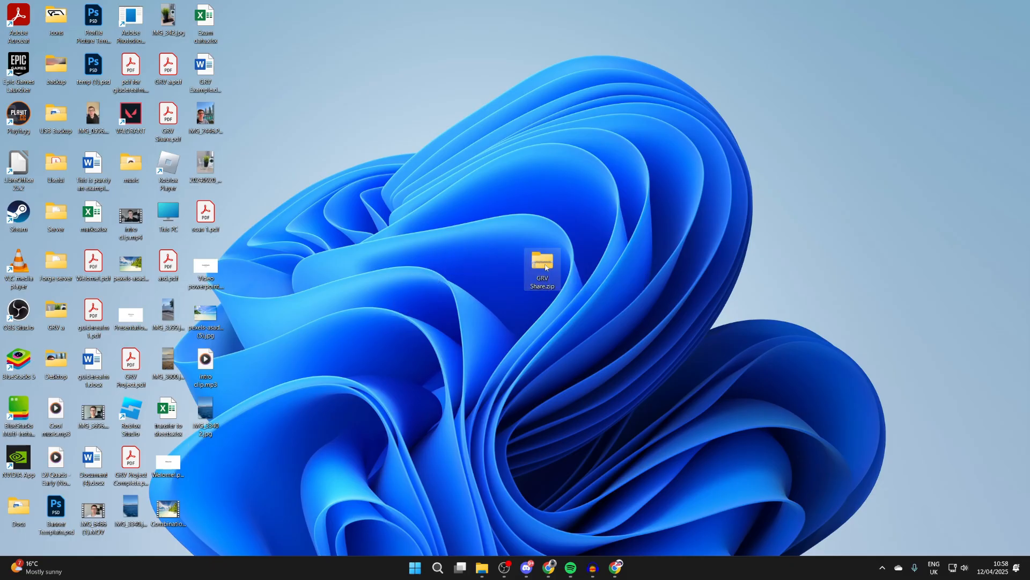
double_click(541, 267)
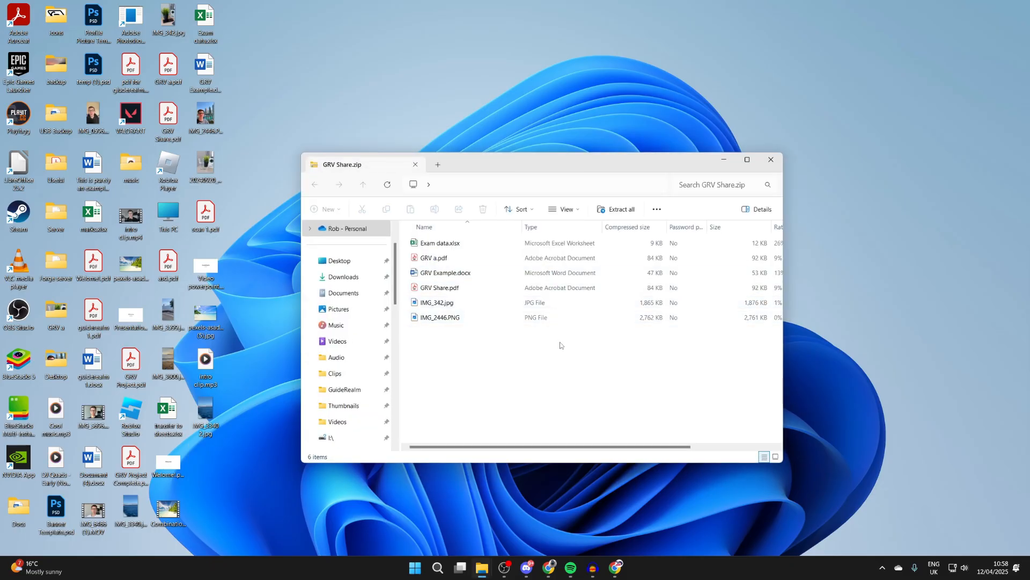
left_click(439, 243)
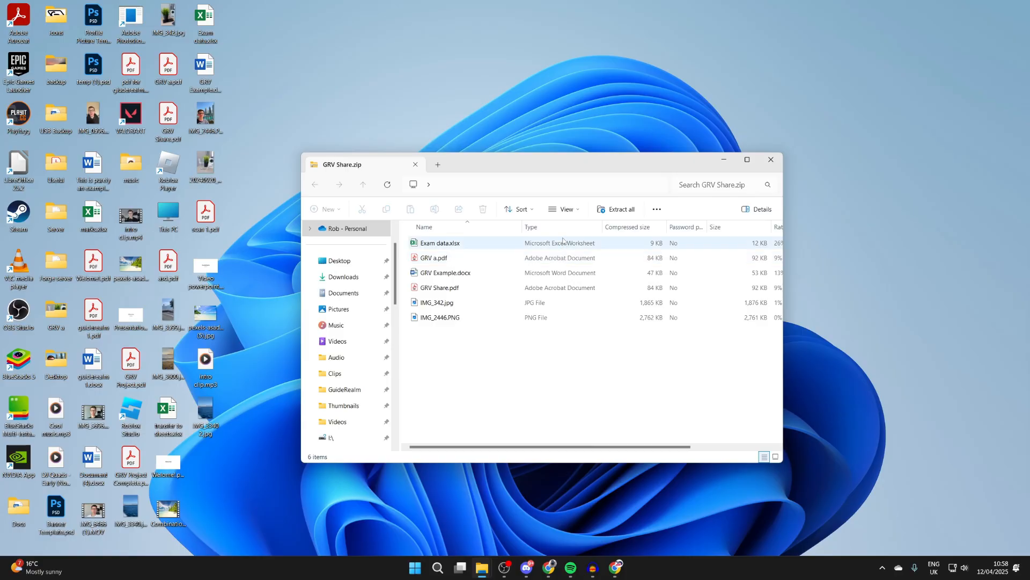
mouse_move(621, 208)
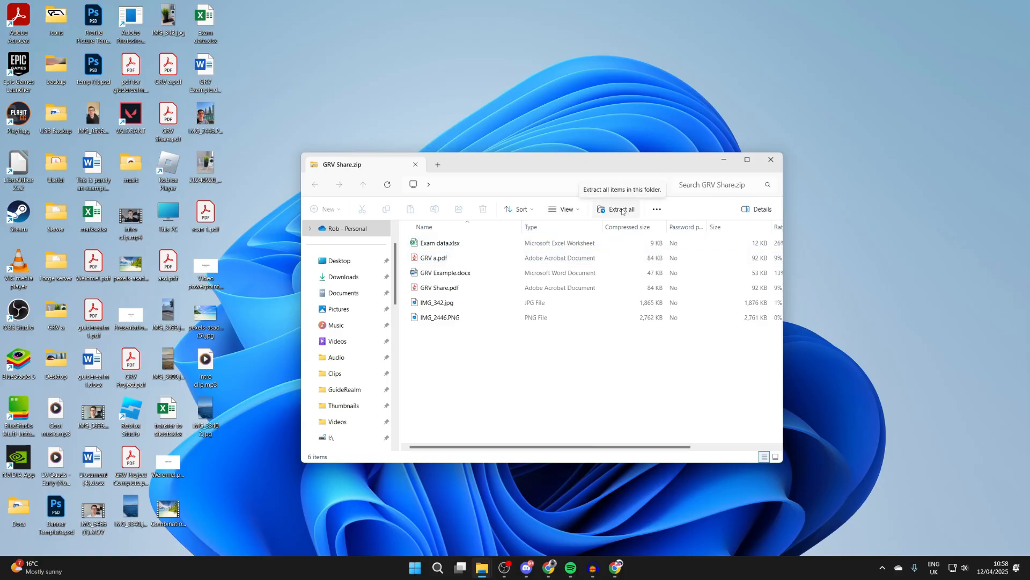
mouse_move(771, 160)
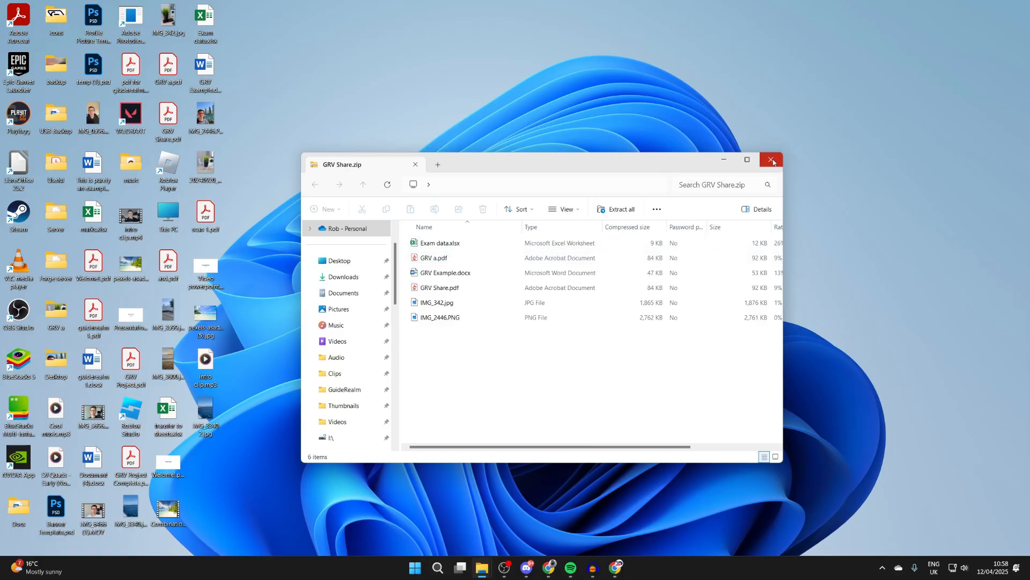
left_click(772, 160)
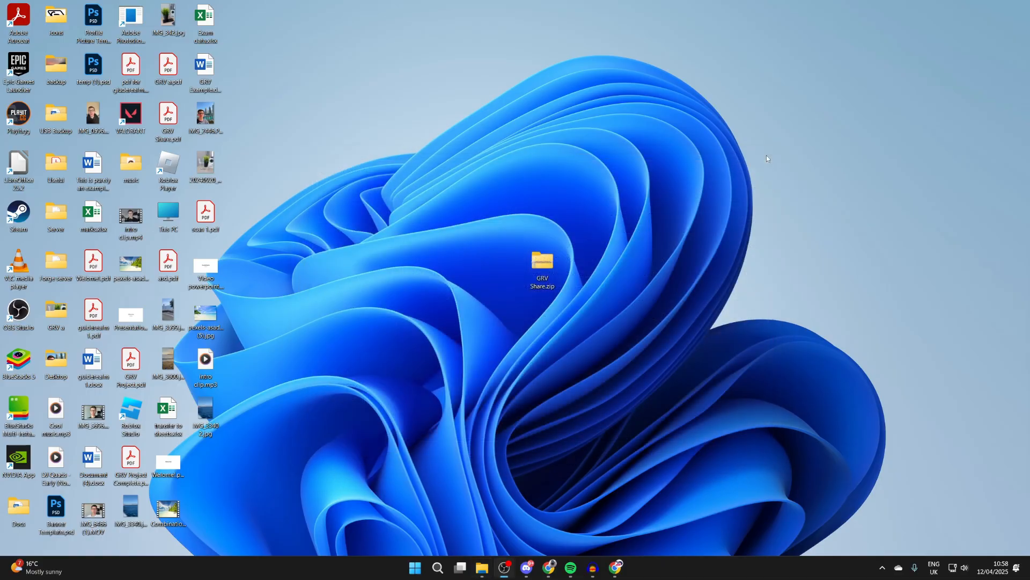